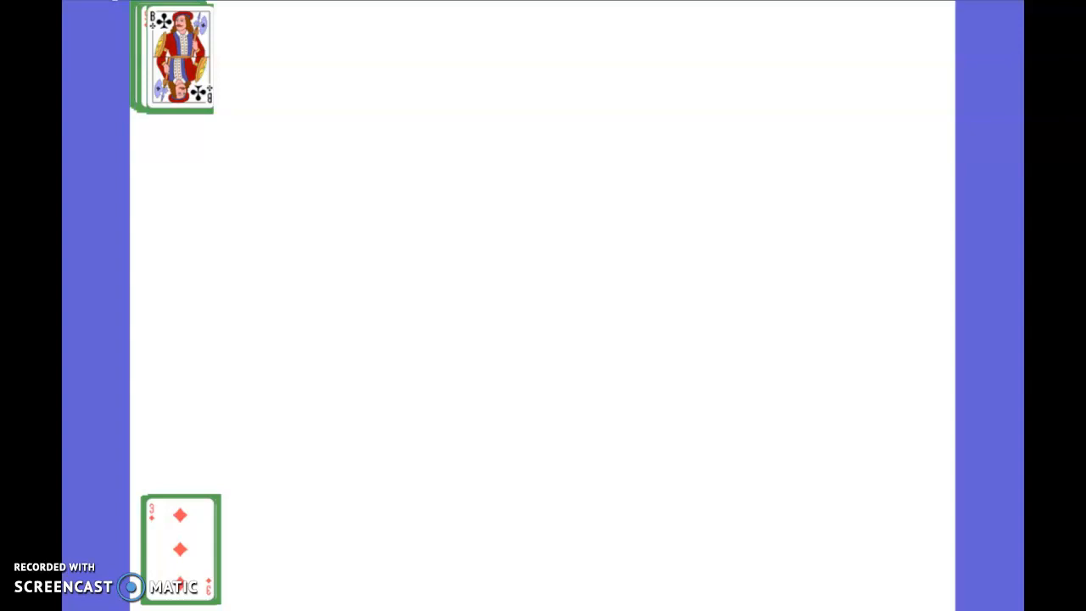
Step: Place the jack of clubs and nine of diamonds in the top row, and the queen of diamonds beside the three
drag(178, 55, 369, 106)
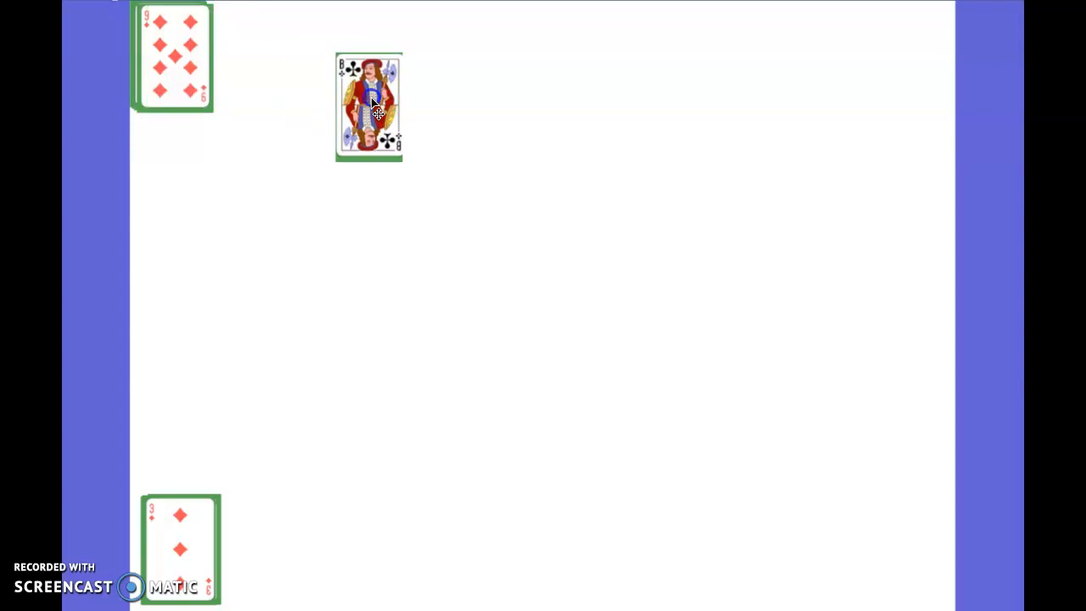
drag(172, 56, 504, 131)
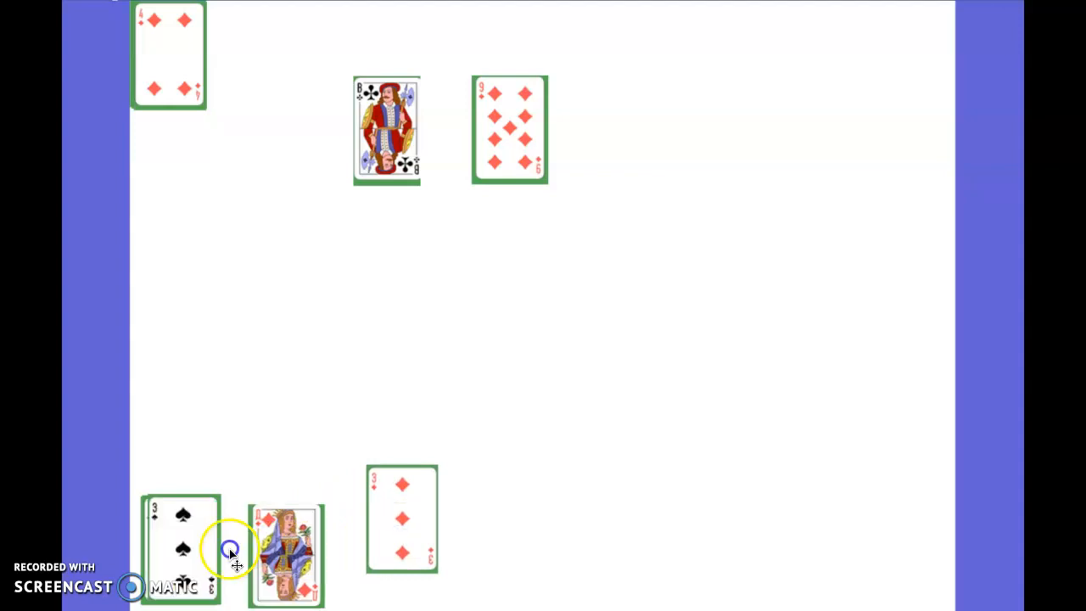
drag(286, 552, 509, 519)
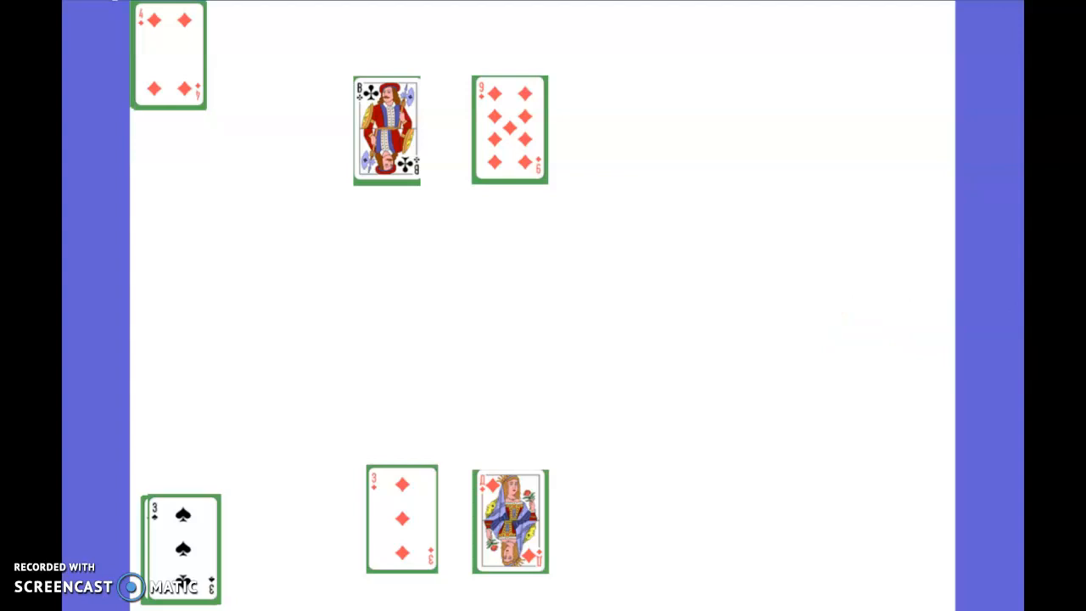
mouse_move(638, 127)
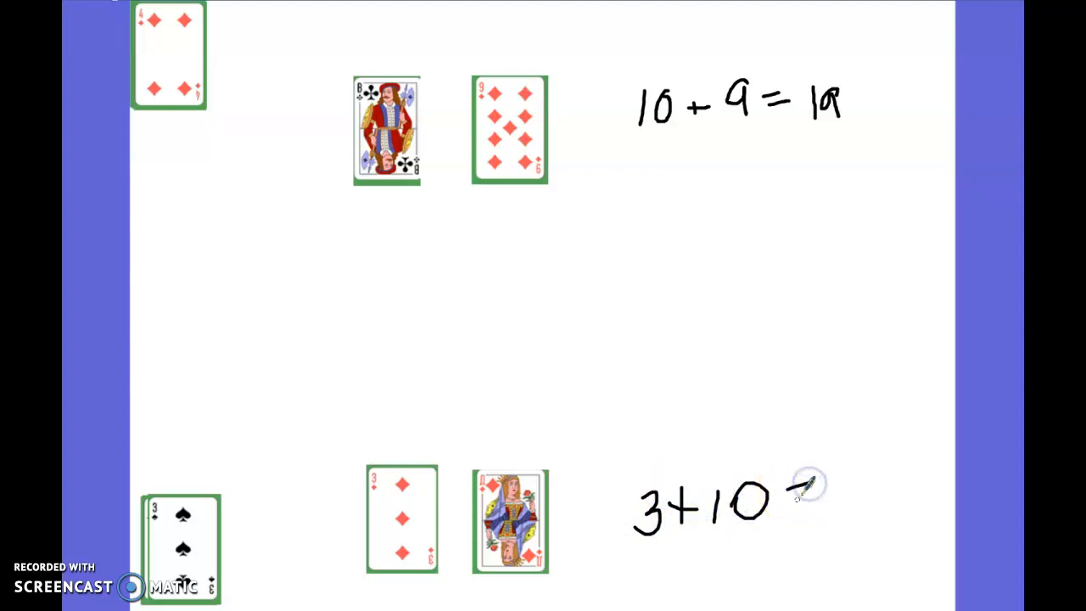
Step: Enter '=1' as part of the handwritten sum 10 + 9 = 19
text(=1)
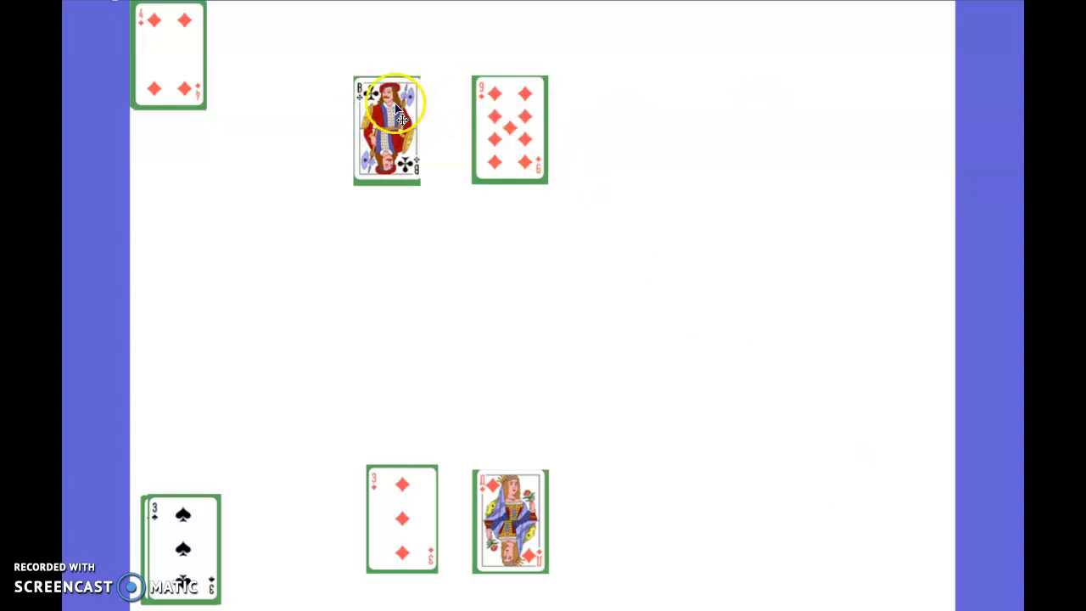
mouse_move(621, 136)
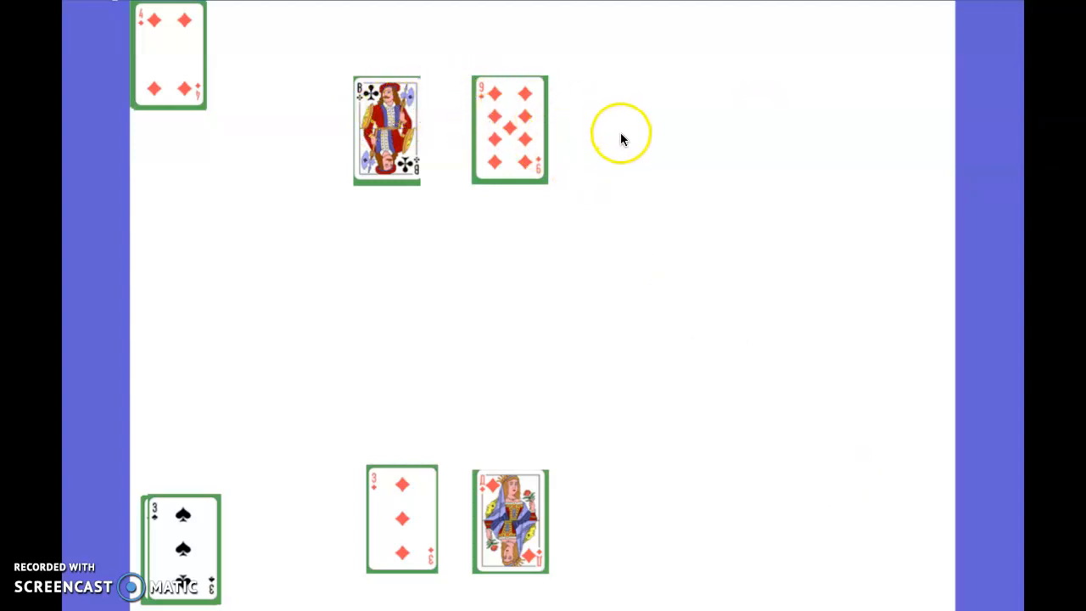
mouse_move(401, 517)
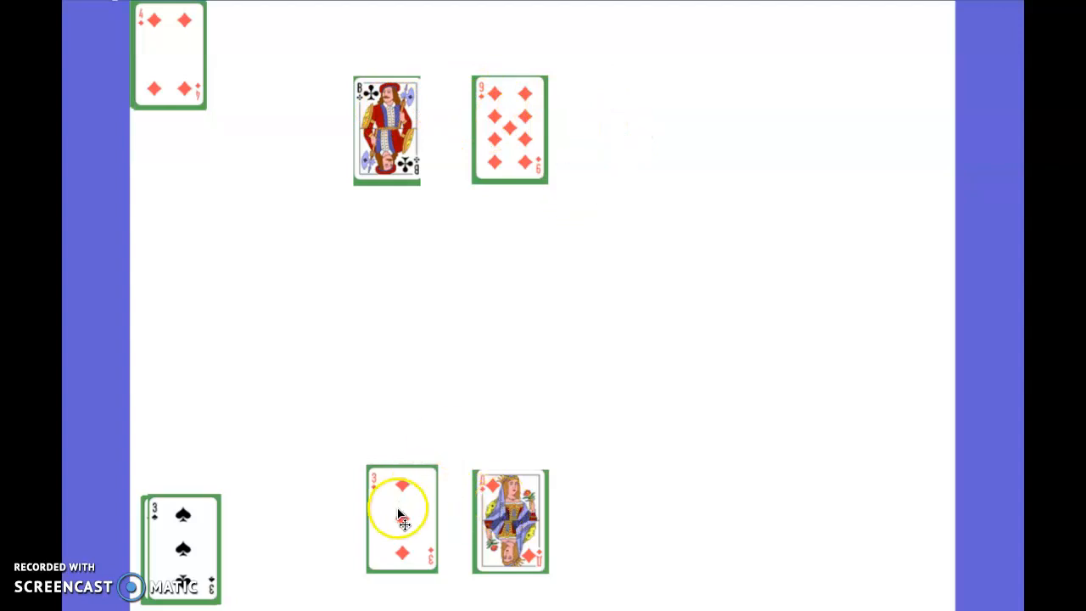
mouse_move(698, 496)
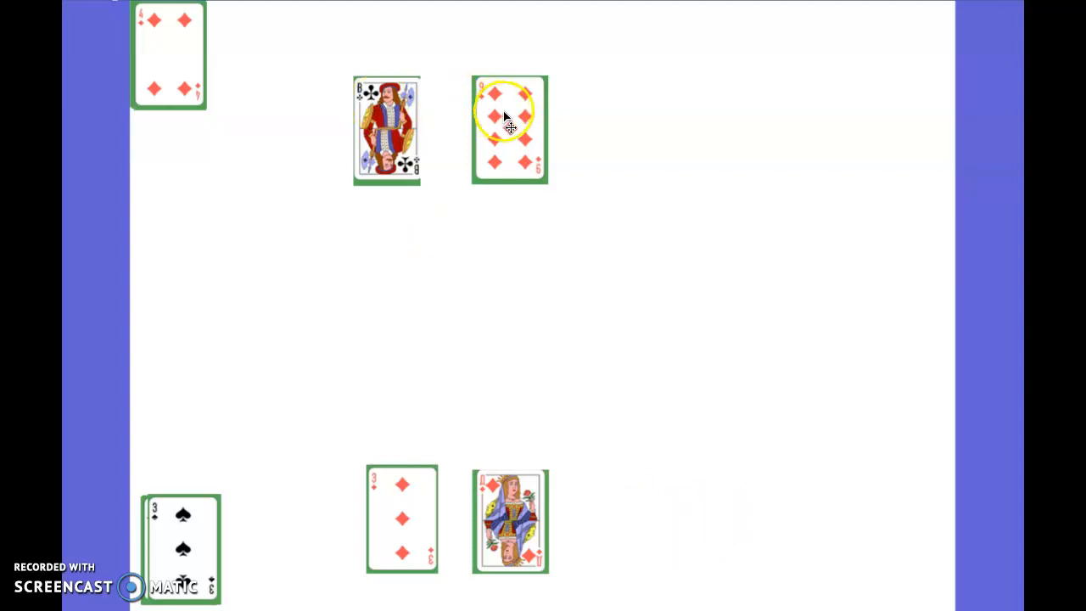
Step: Stack the nine and jack top-right and the queen and three bottom-right, then deal a spade into the bottom row
drag(509, 128, 715, 93)
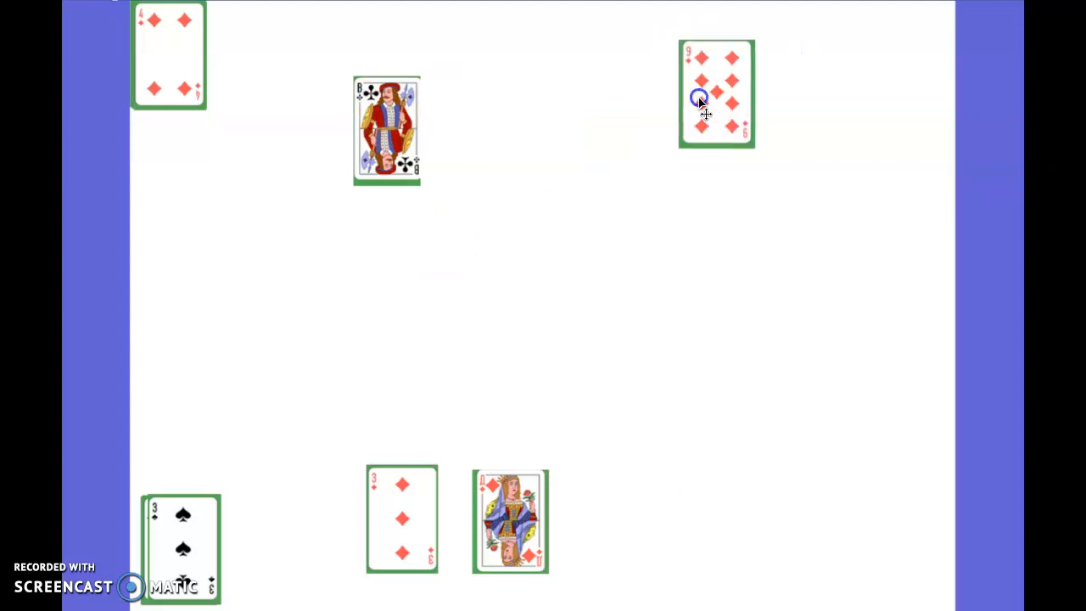
drag(715, 94, 895, 67)
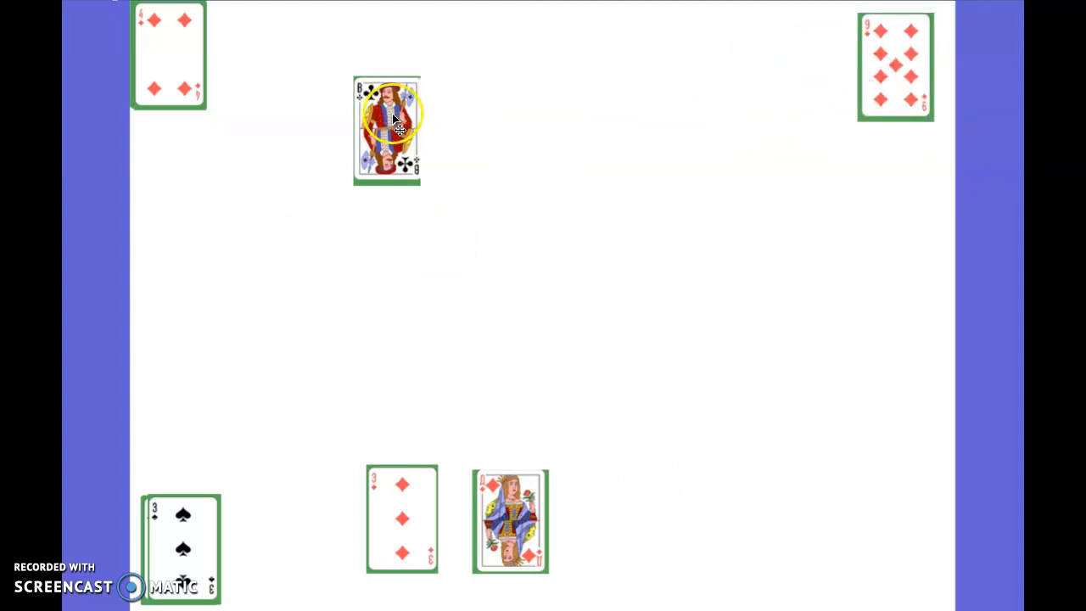
drag(386, 127, 890, 68)
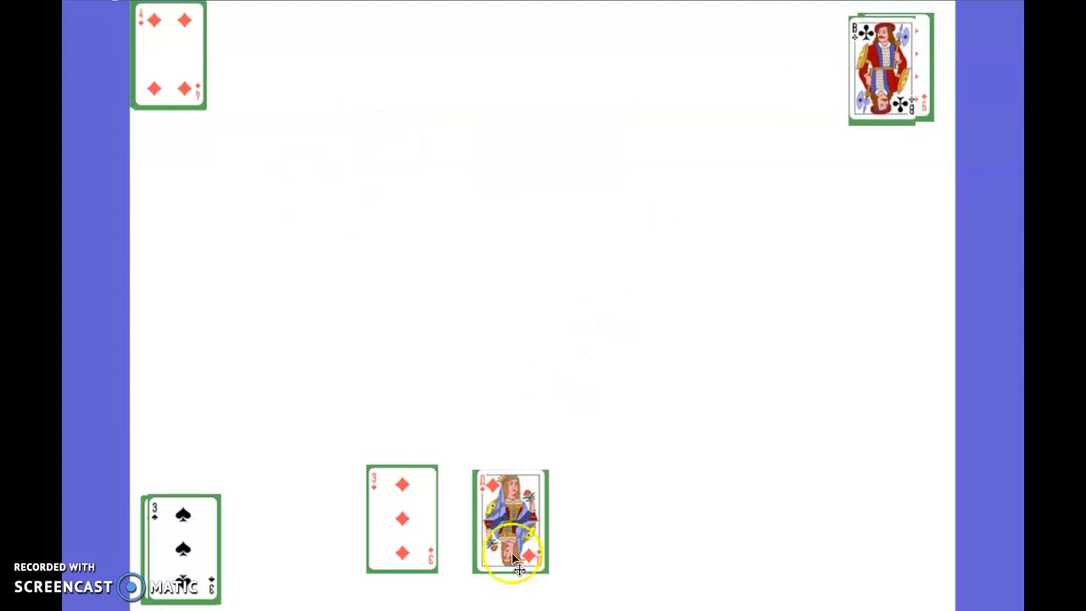
drag(509, 522, 884, 526)
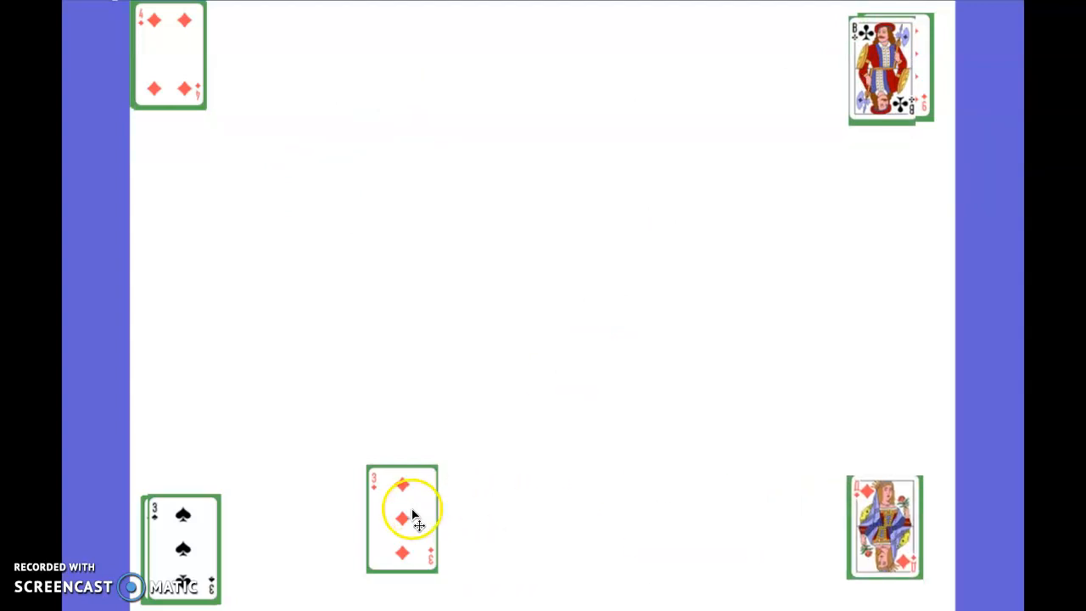
drag(401, 518, 891, 526)
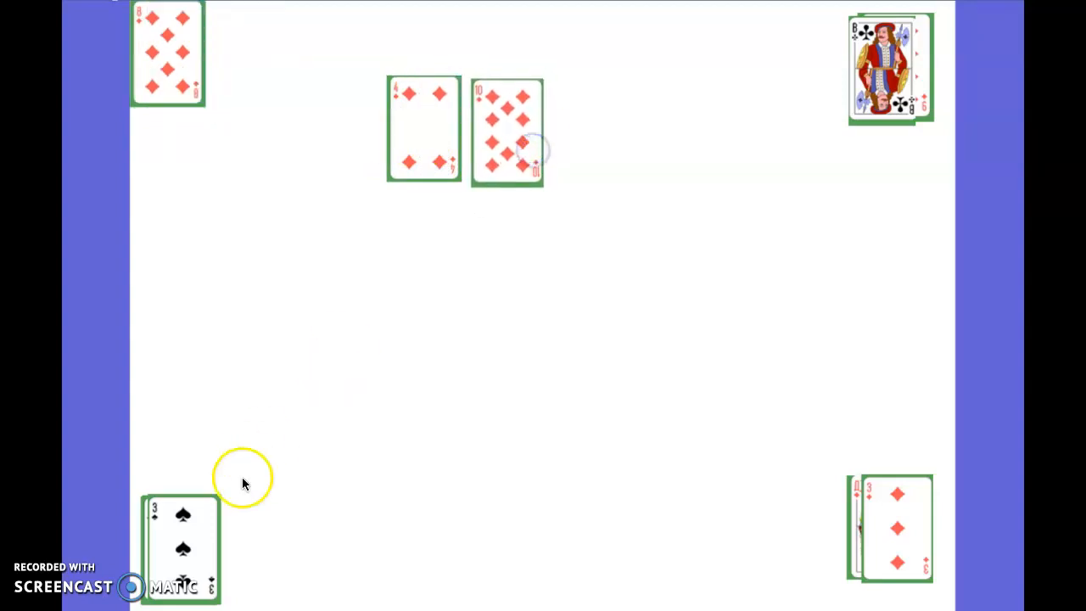
drag(178, 543, 441, 521)
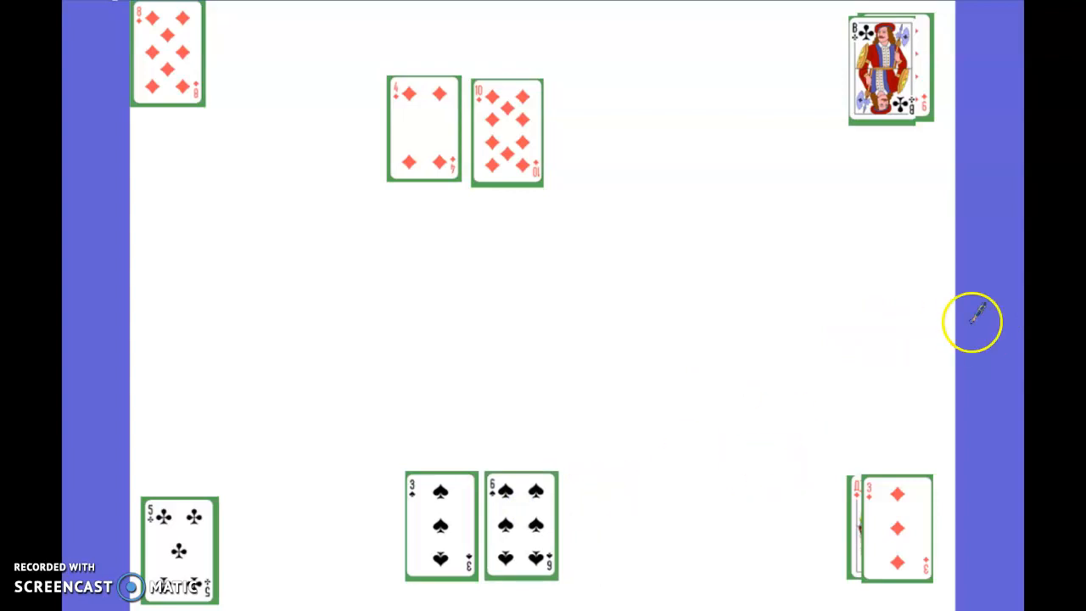
mouse_move(747, 433)
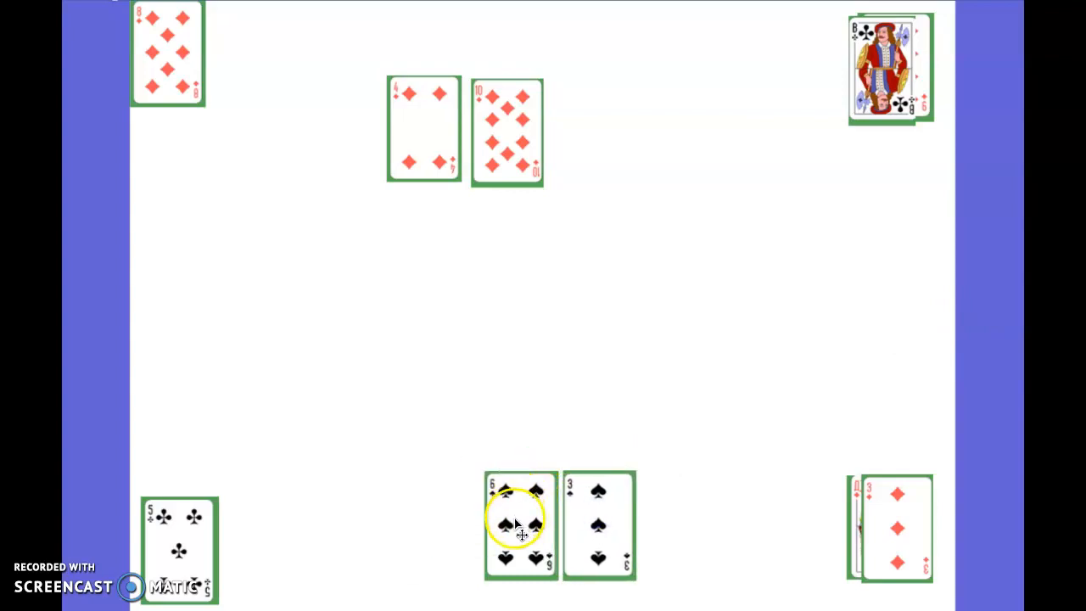
mouse_move(530, 151)
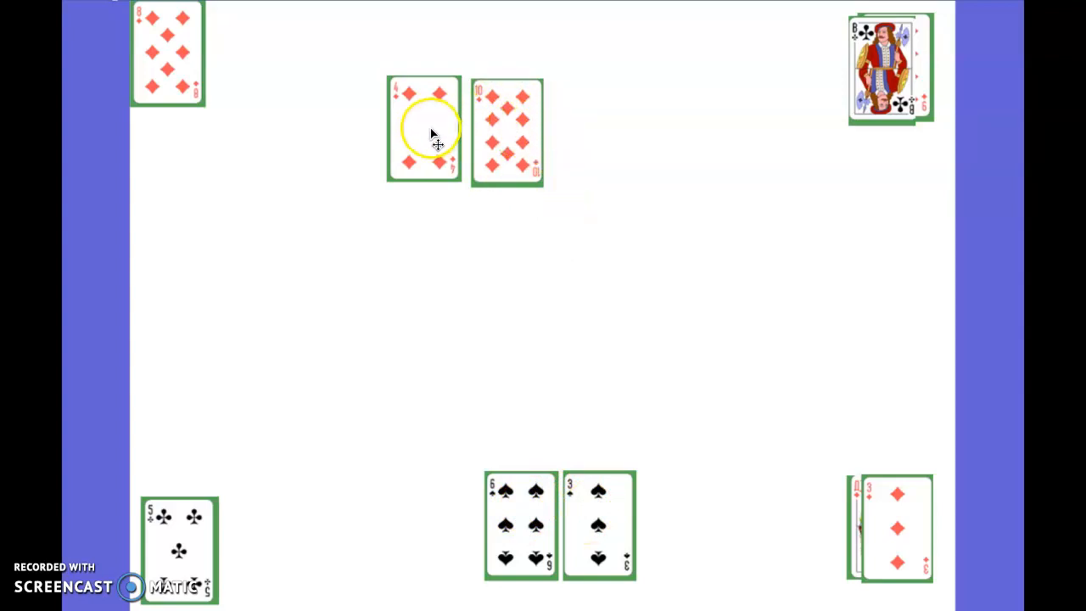
Step: Move the four of diamonds to the right of the ten in the top row
drag(424, 132, 587, 132)
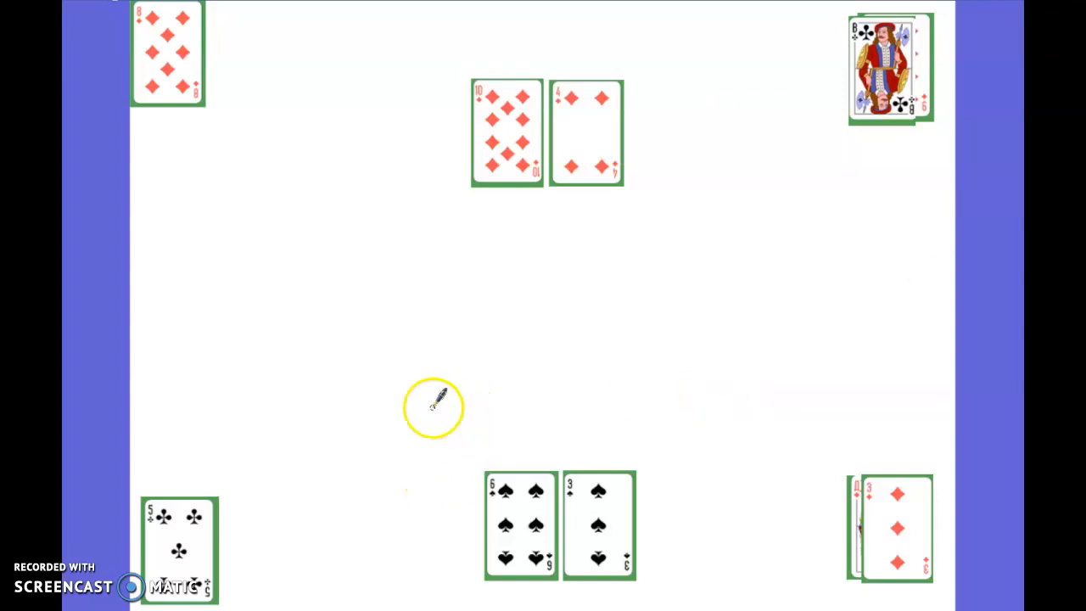
mouse_move(372, 386)
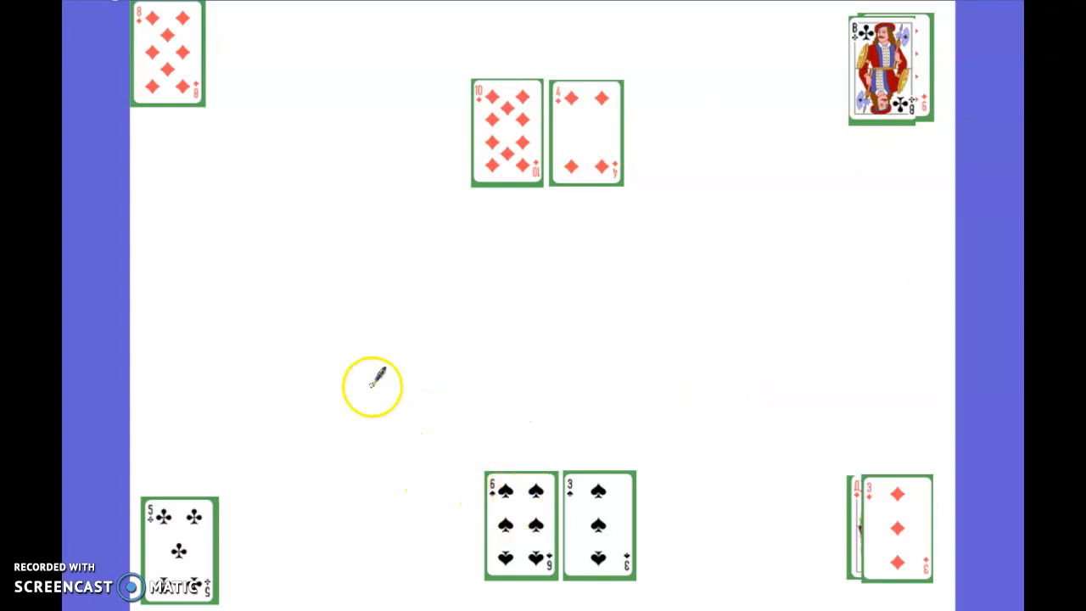
Step: Draw the pen strokes for 63 = 60 + 3 above the spade pair
drag(378, 382, 399, 424)
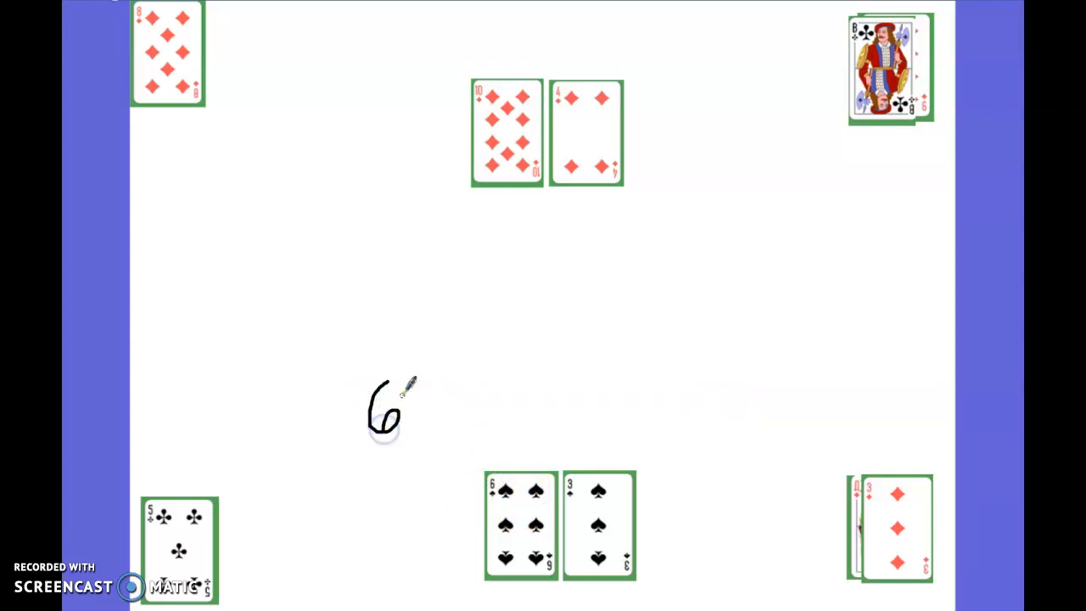
drag(416, 399, 441, 424)
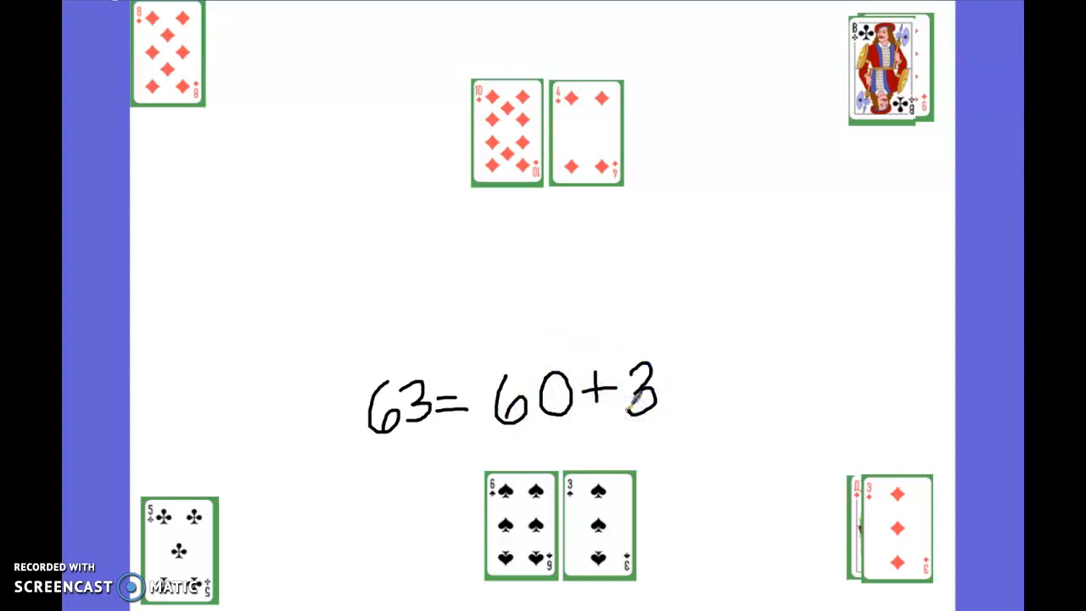
mouse_move(263, 134)
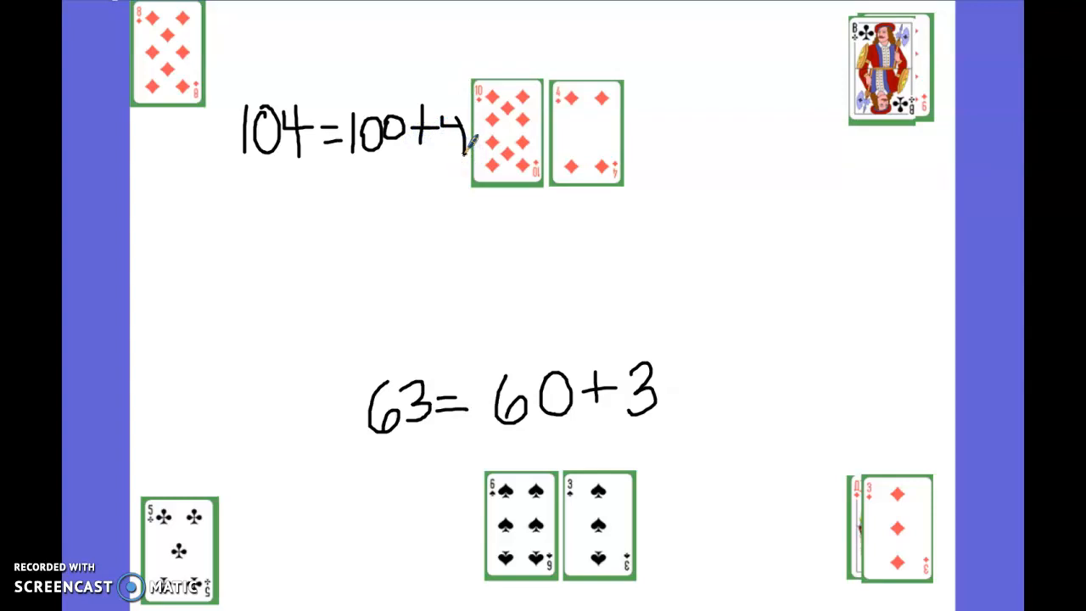
mouse_move(651, 216)
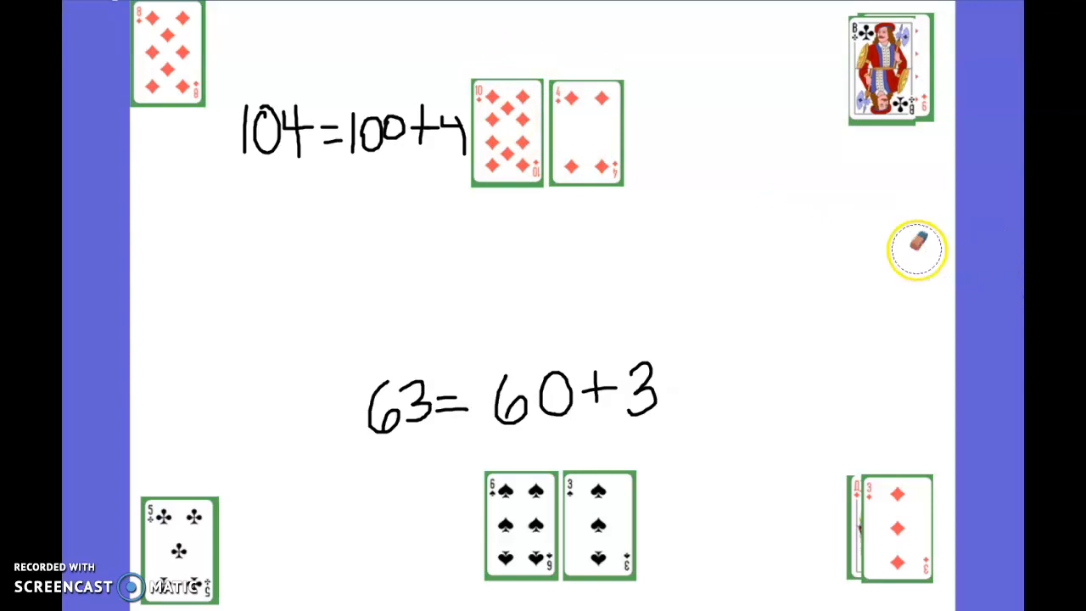
Step: Erase '= 100 + 4', leaving only 104 beside the ten and four of diamonds
drag(916, 248, 323, 127)
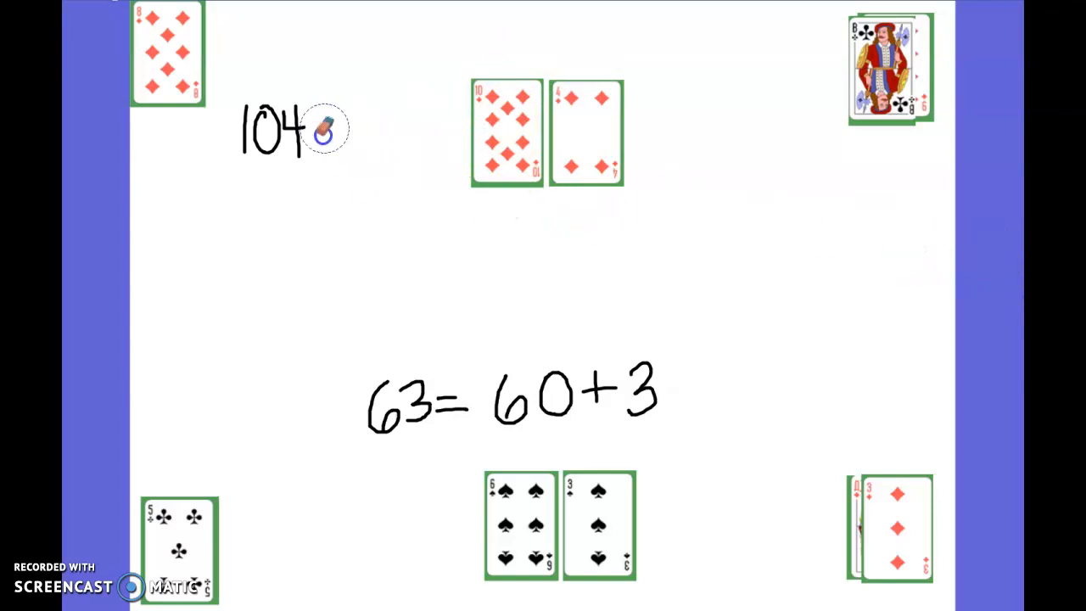